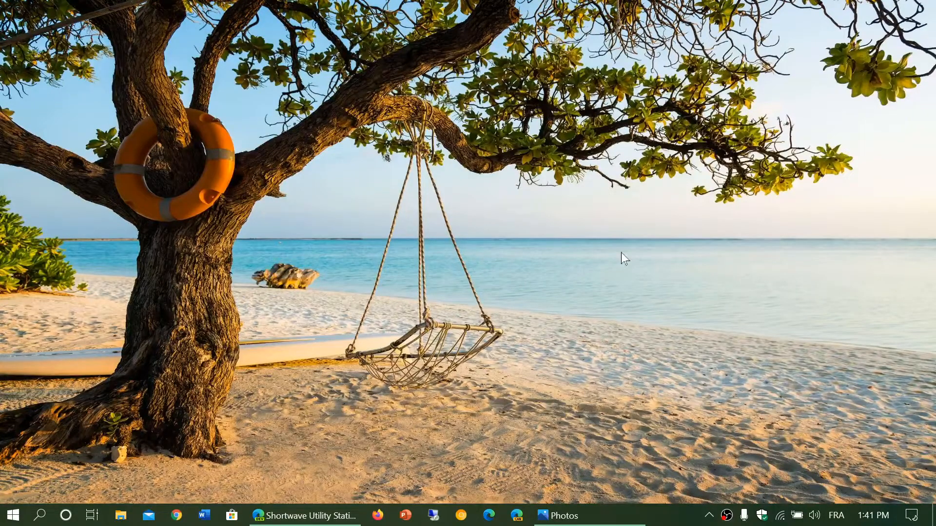
{"action": "mouse_move", "coordinate": [272, 376]}
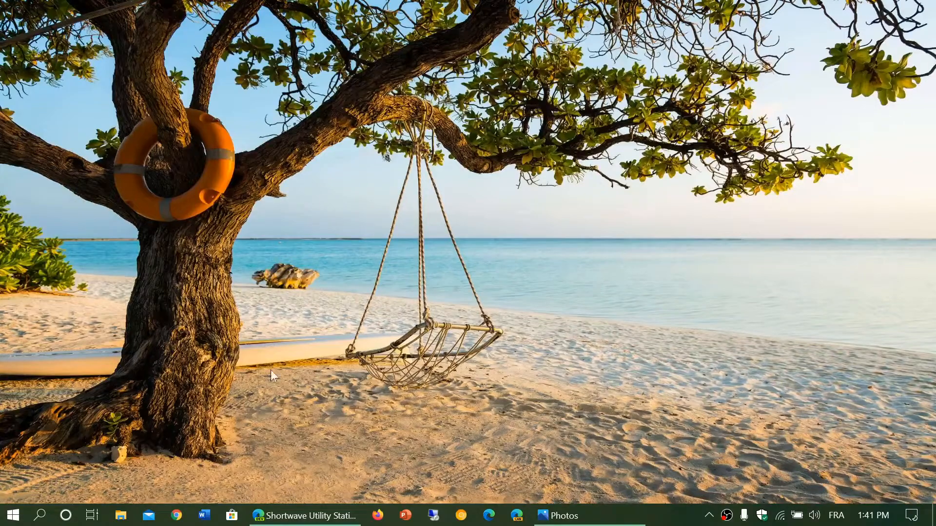
- Restore the Shortwave Utility Stations wiki page and browse its station categories, ending at the top
{"action": "left_click", "coordinate": [306, 515]}
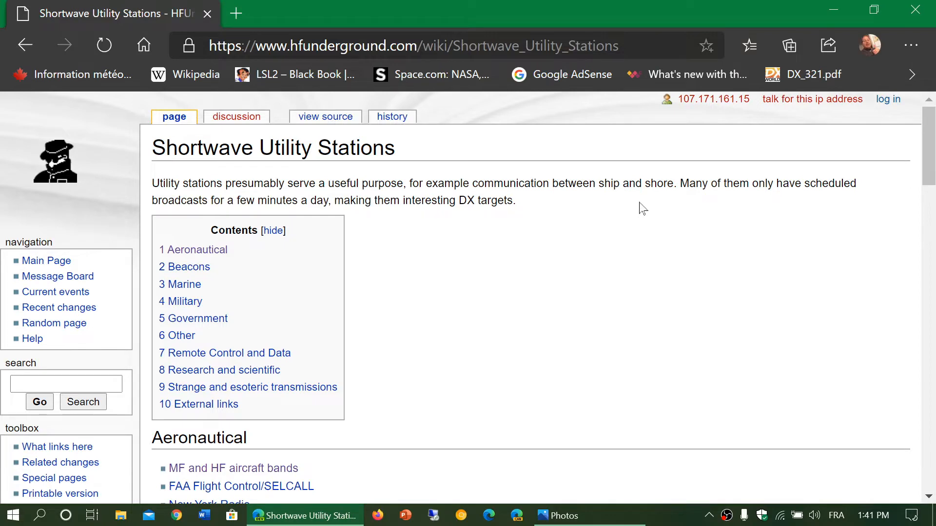
{"action": "scroll", "scroll_direction": "down", "scroll_amount": 3}
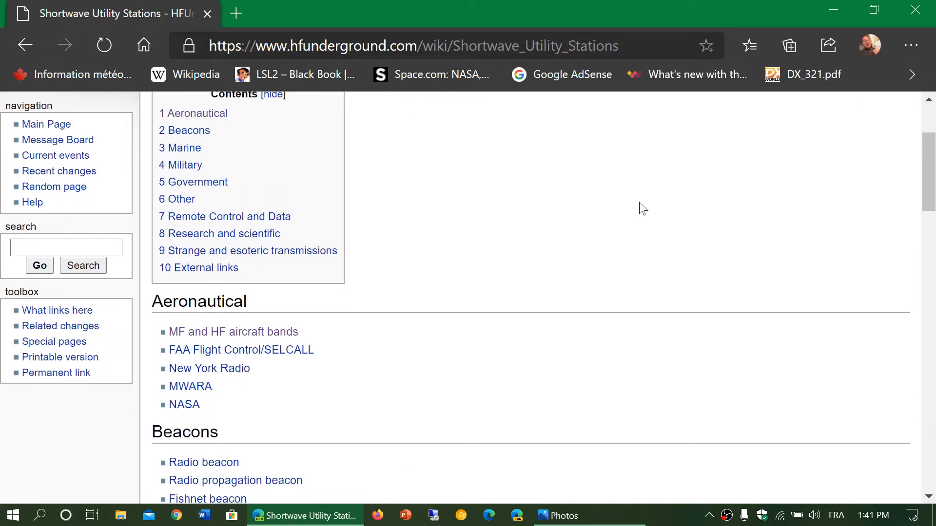
{"action": "scroll", "scroll_direction": "down", "scroll_amount": 3}
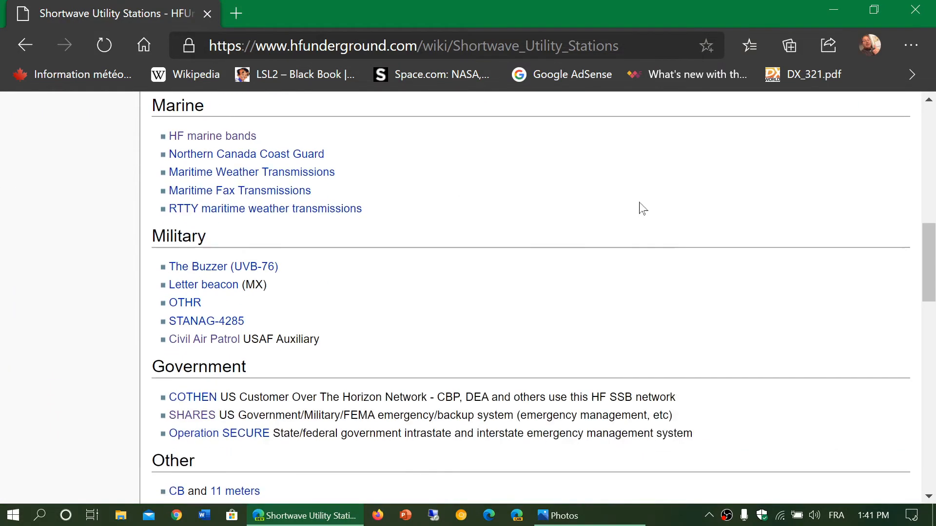
{"action": "scroll", "scroll_direction": "up", "scroll_amount": 3}
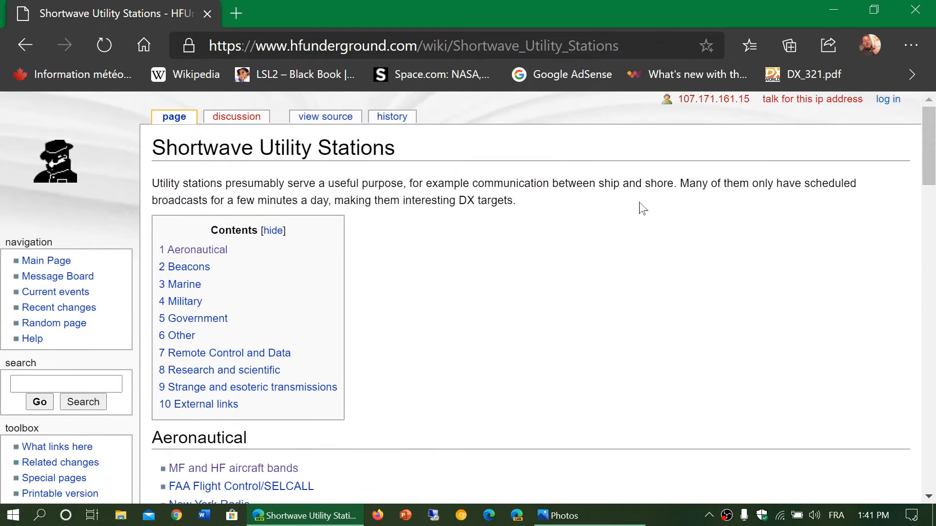